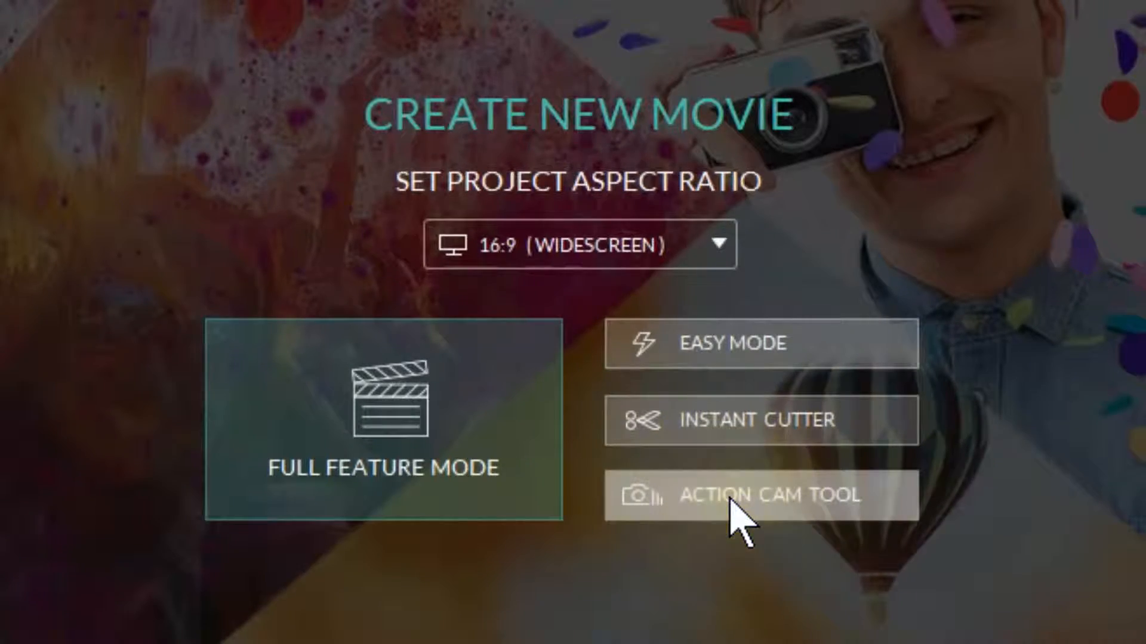
Step: Choose Action Cam Tool on the Create New Movie screen
{"action": "left_click", "coordinate": [759, 495]}
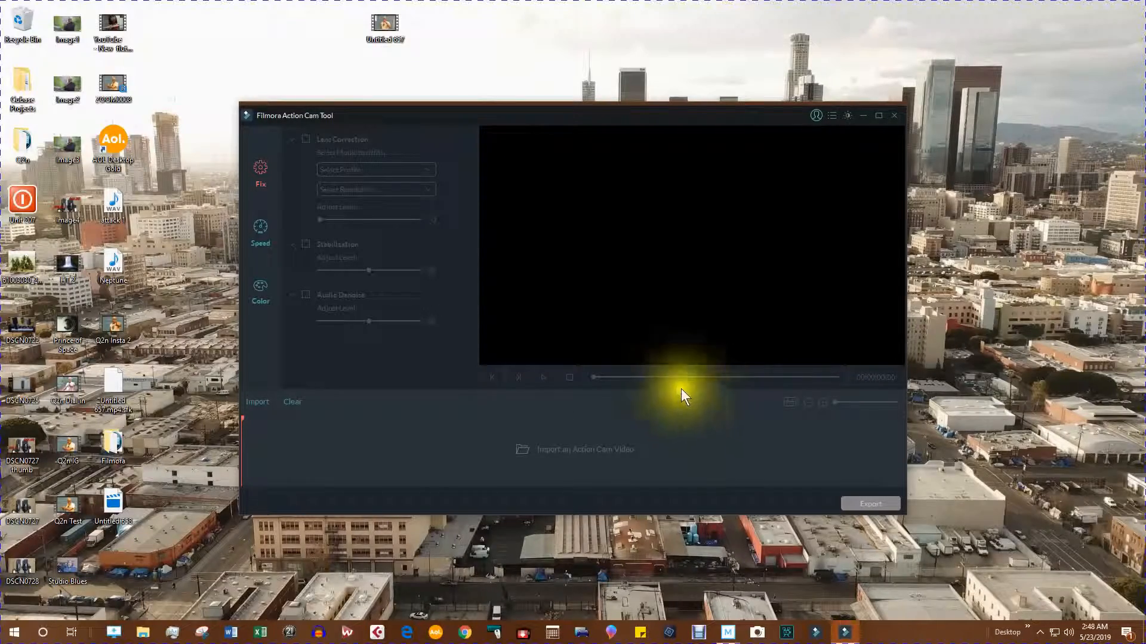
{"action": "mouse_move", "coordinate": [212, 176]}
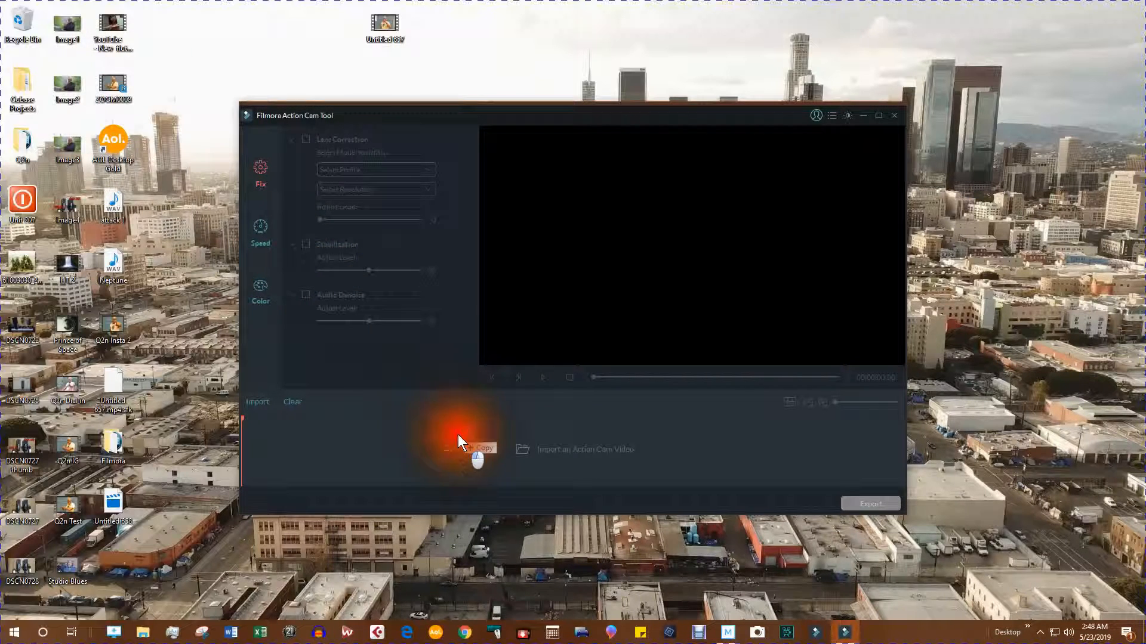
Step: Import ZOOM0008.MOV into the Action Cam Tool import area
{"action": "left_click", "coordinate": [468, 449]}
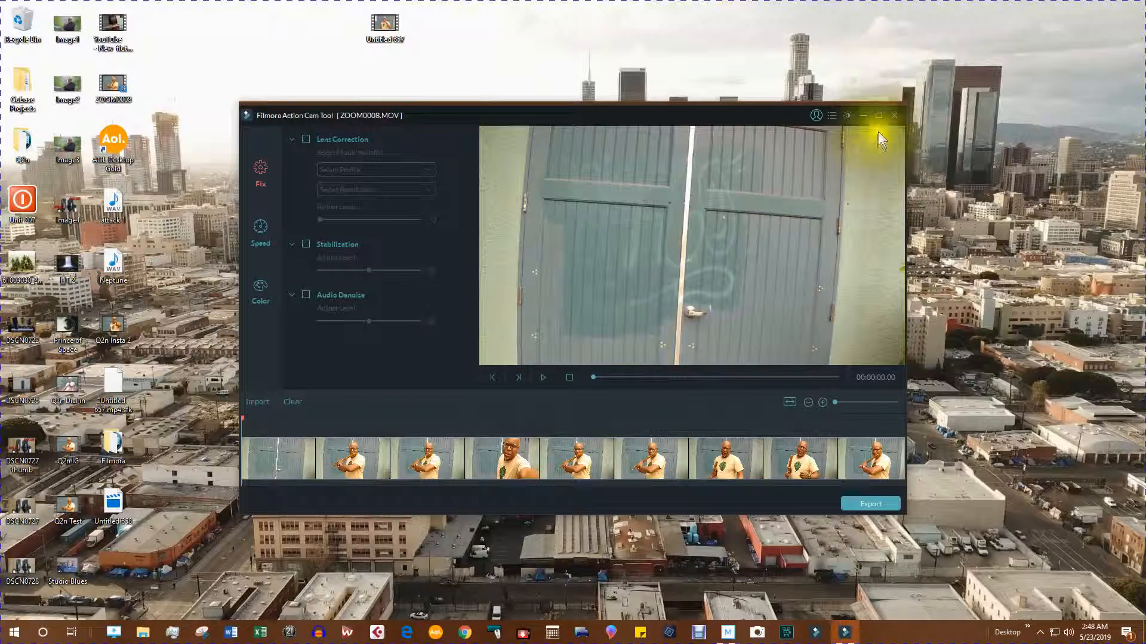
Step: Enable Lens Correction and select the GoPro Hero 4 profile
{"action": "left_click", "coordinate": [878, 115]}
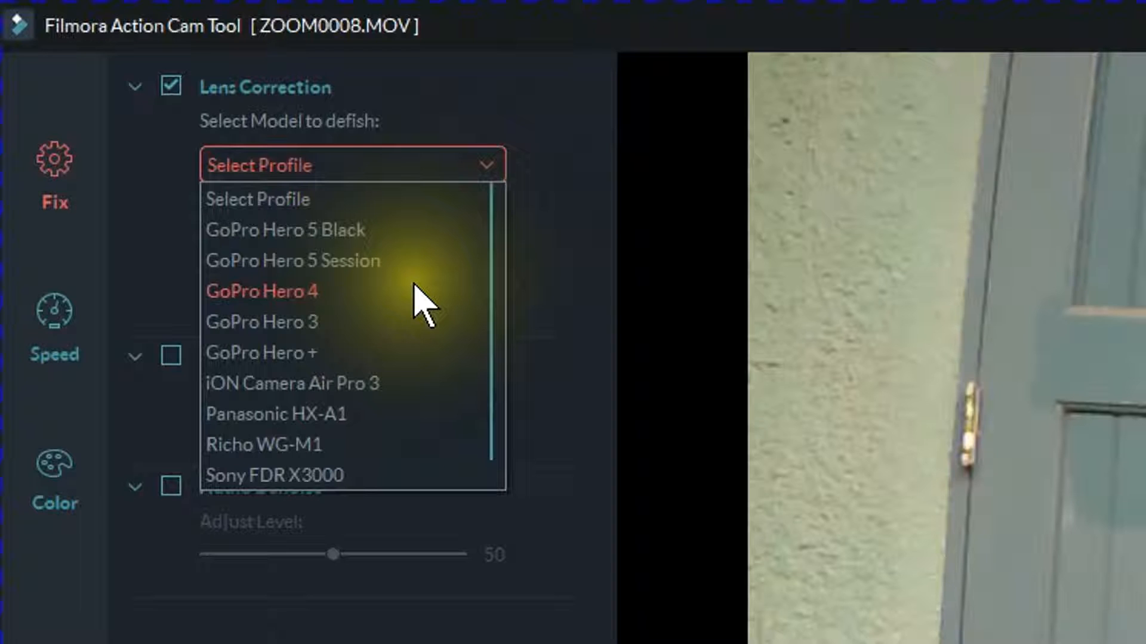
{"action": "left_click", "coordinate": [261, 291]}
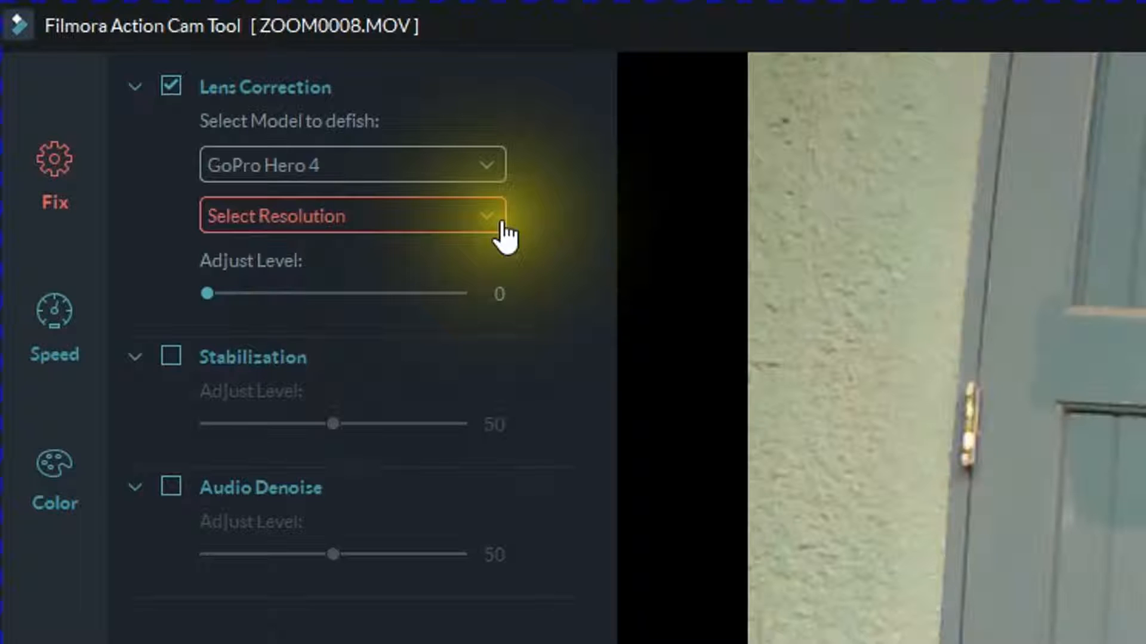
Step: Choose 1080p Narrow from the Select Resolution list
{"action": "left_click", "coordinate": [349, 216]}
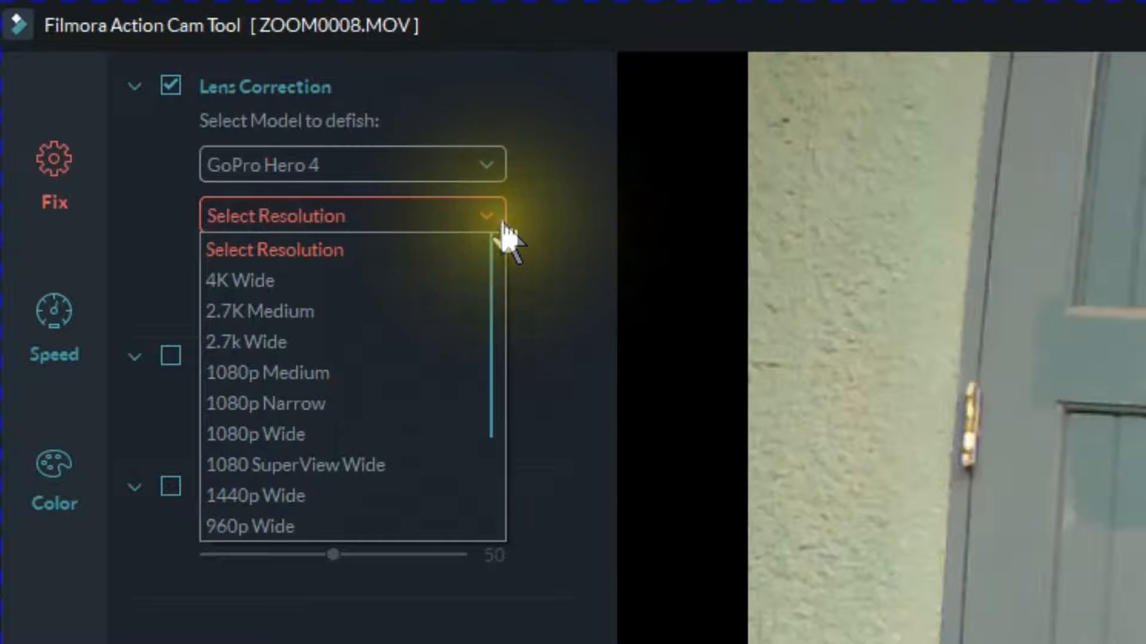
{"action": "mouse_move", "coordinate": [407, 409]}
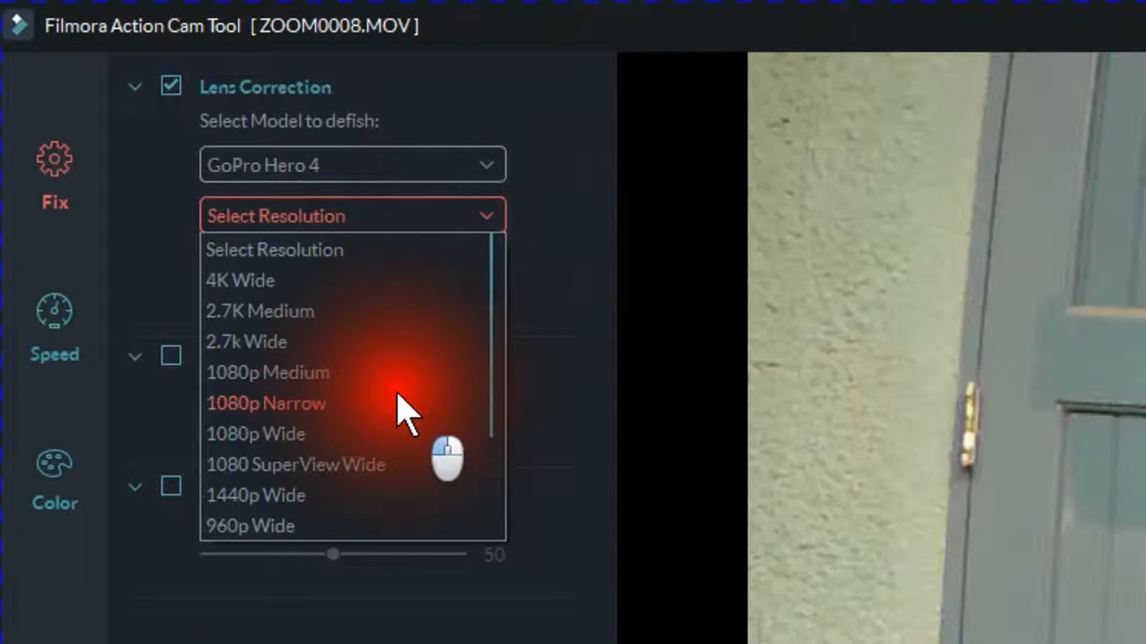
{"action": "left_click", "coordinate": [266, 403]}
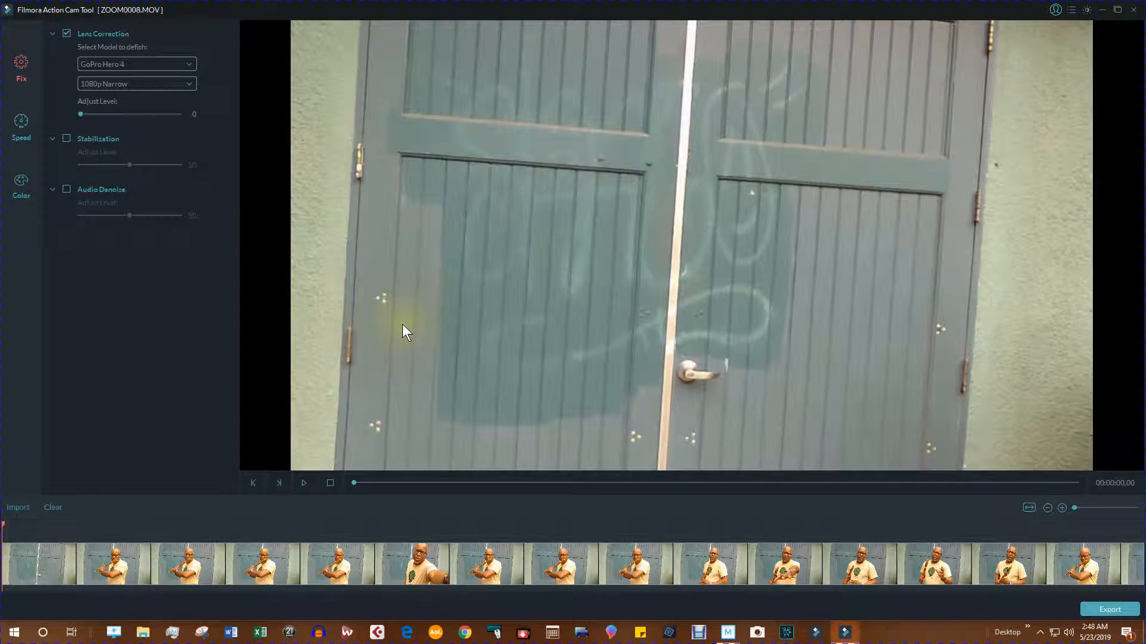
{"action": "mouse_move", "coordinate": [325, 358]}
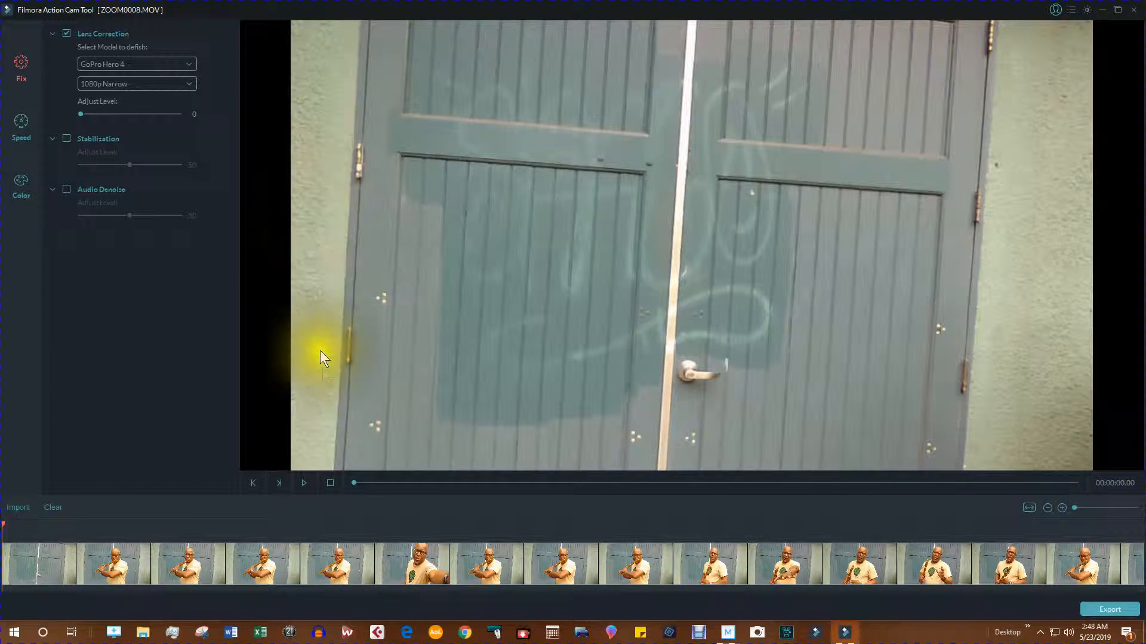
{"action": "mouse_move", "coordinate": [972, 486]}
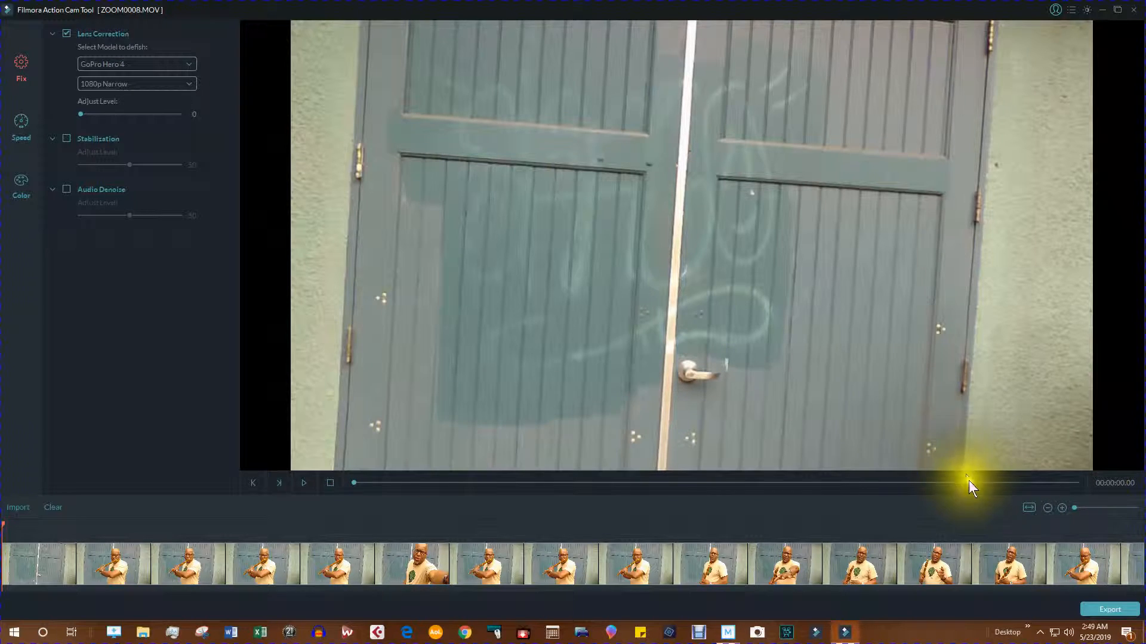
{"action": "mouse_move", "coordinate": [957, 431]}
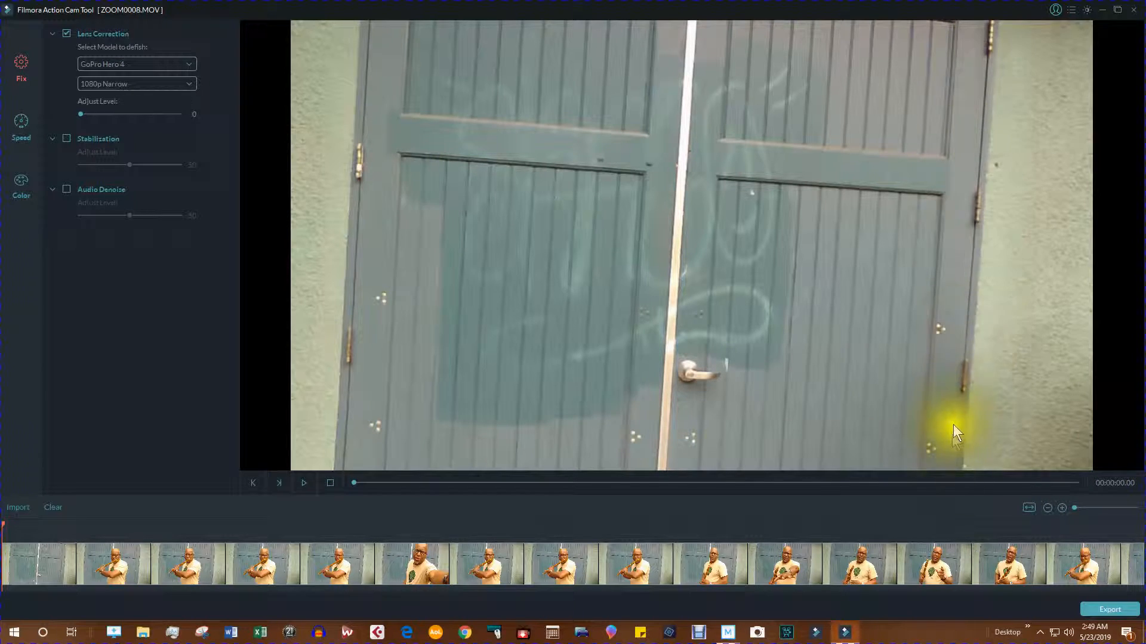
{"action": "mouse_move", "coordinate": [954, 453]}
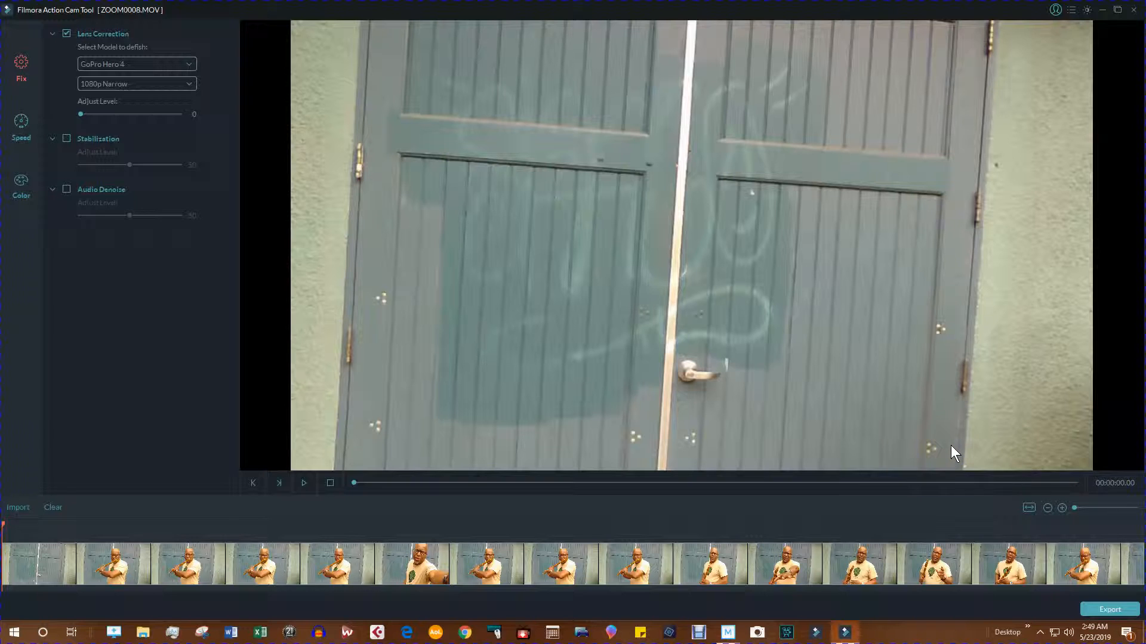
Step: Open the Export output dialog for the corrected video
{"action": "left_click", "coordinate": [1107, 610]}
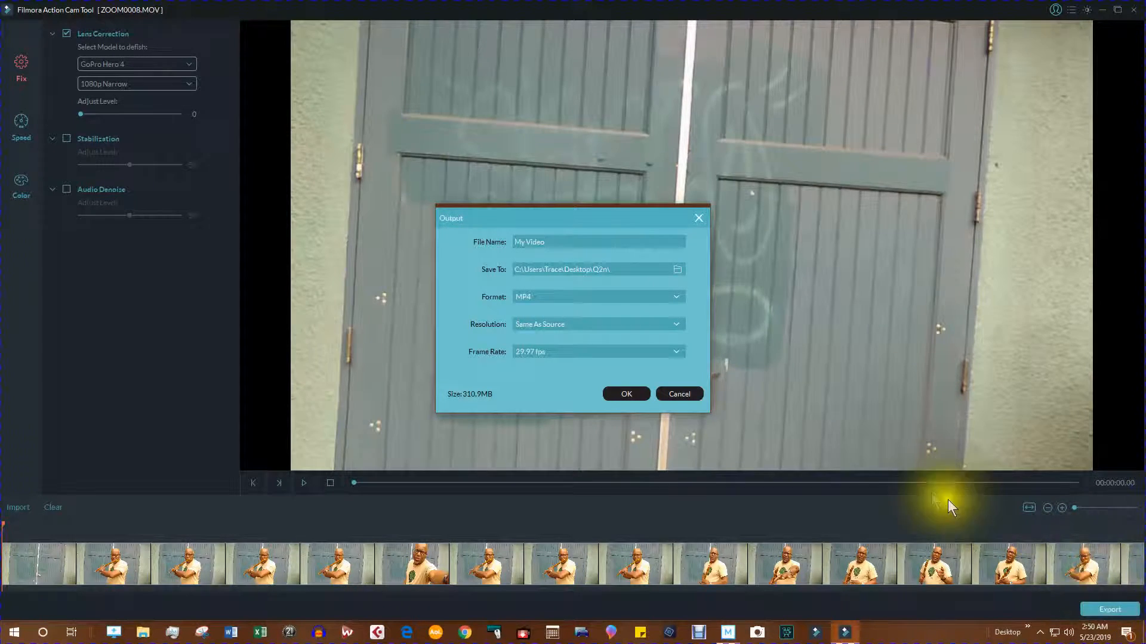